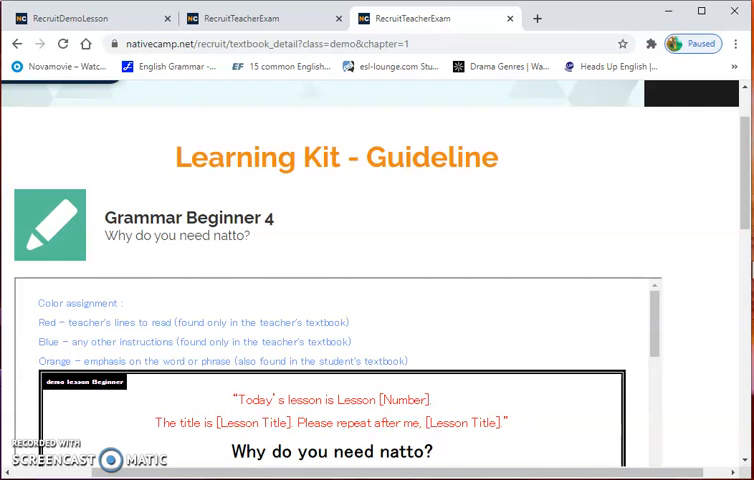
pyautogui.moveTo(288, 384)
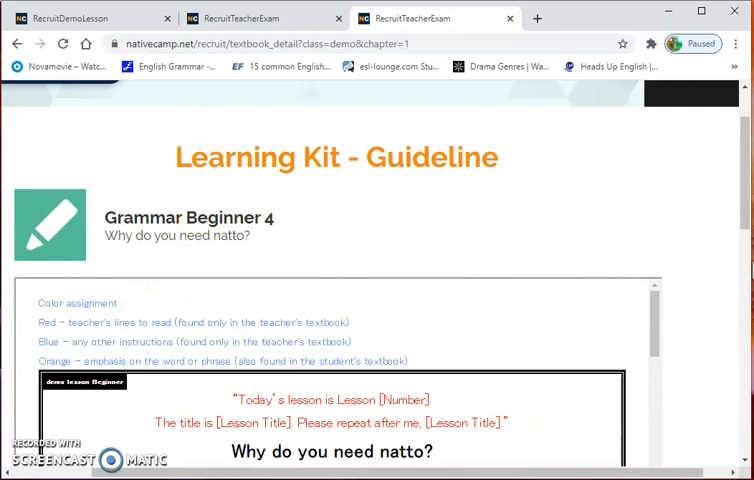
pyautogui.moveTo(616, 198)
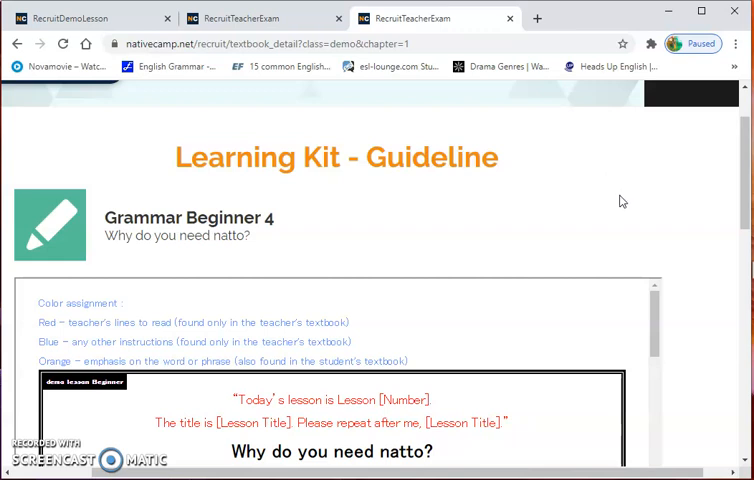
pyautogui.moveTo(640, 156)
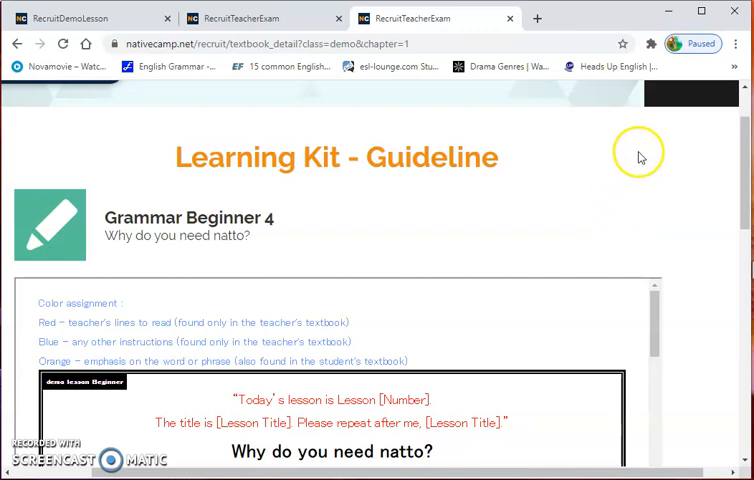
pyautogui.moveTo(640, 156)
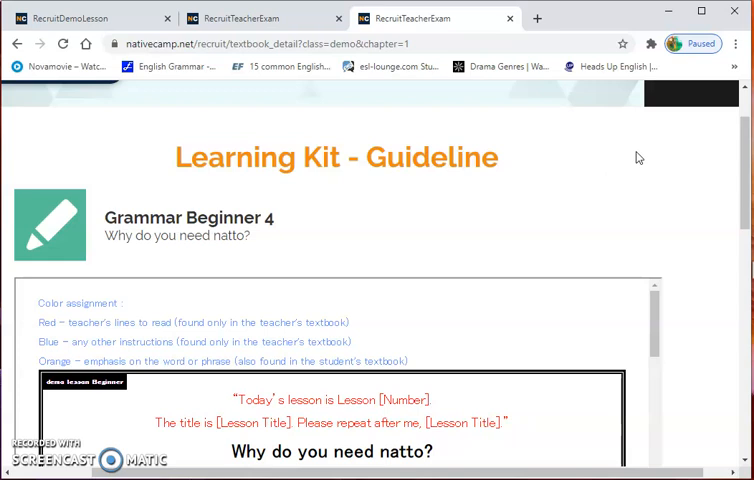
pyautogui.moveTo(744, 150)
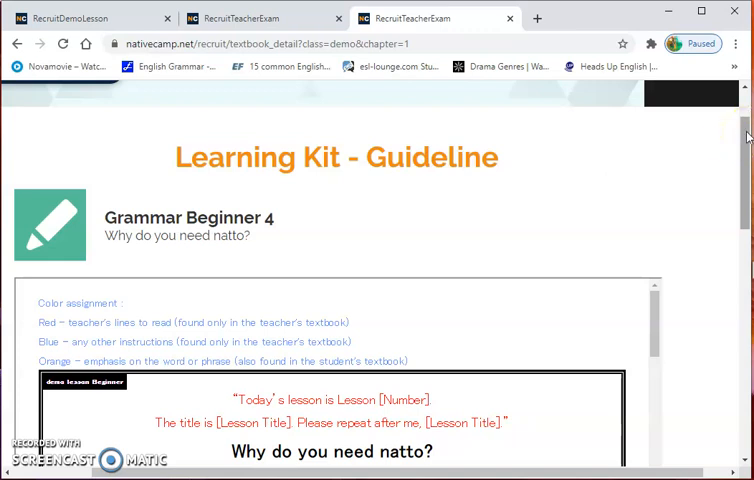
# Step: Scroll the textbook past the lesson title to Today's GOAL and the Today's Phrases heading
pyautogui.scroll(3)
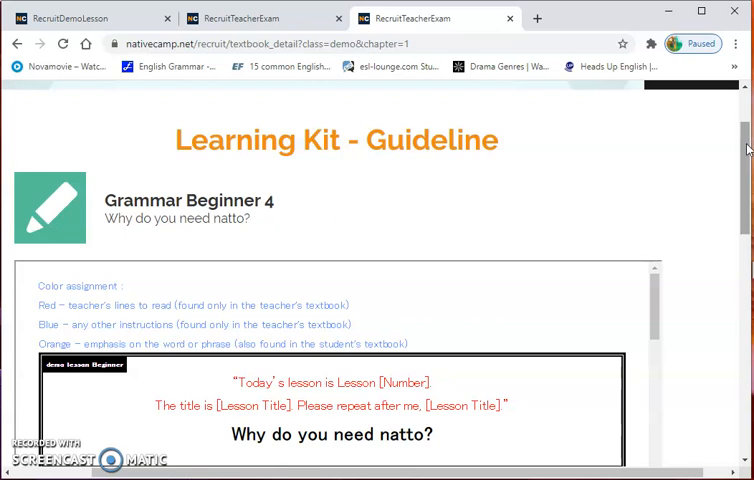
pyautogui.moveTo(740, 144)
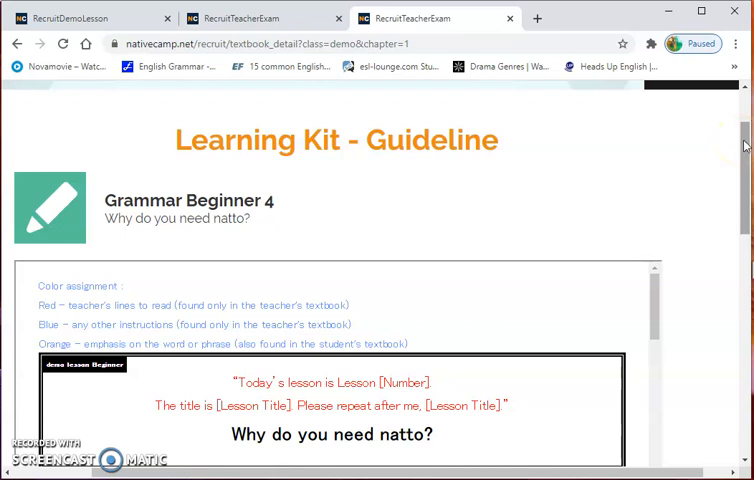
pyautogui.scroll(3)
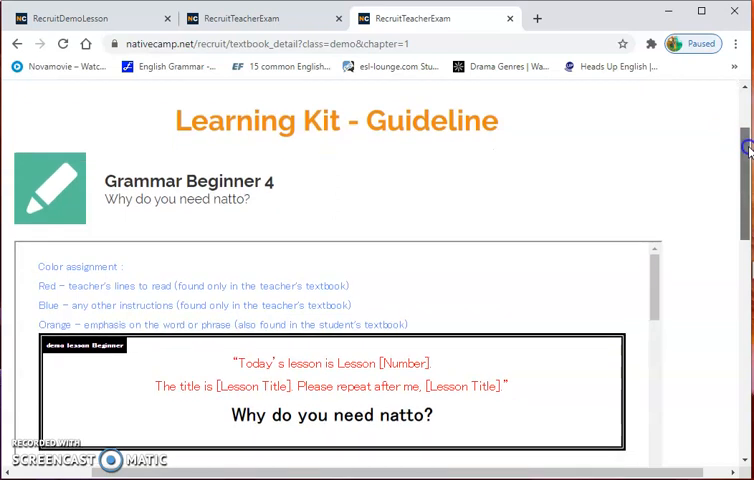
pyautogui.scroll(-3)
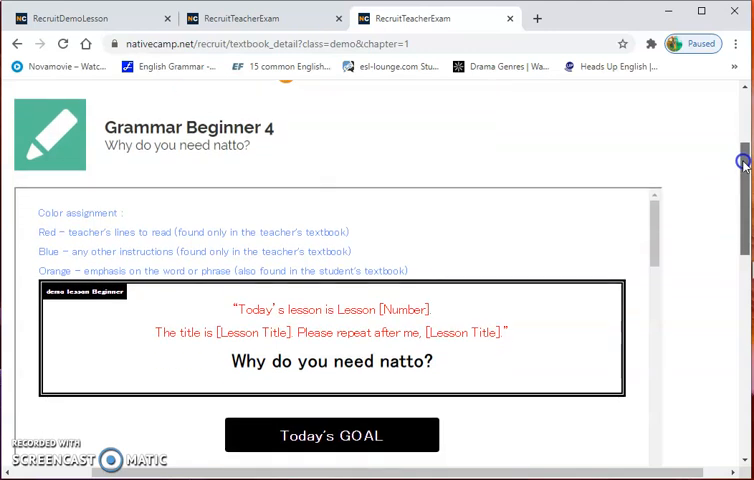
pyautogui.scroll(-3)
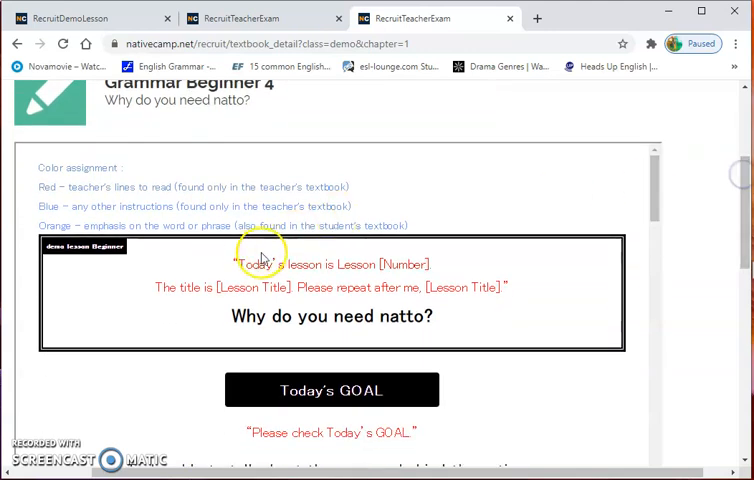
pyautogui.moveTo(276, 92)
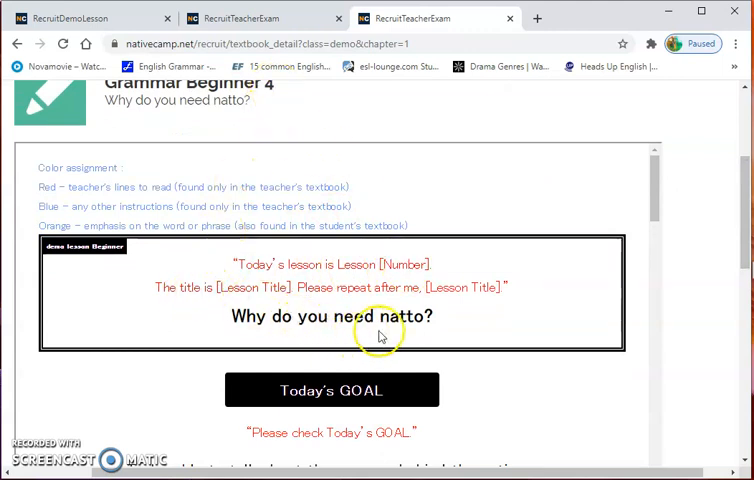
pyautogui.moveTo(426, 300)
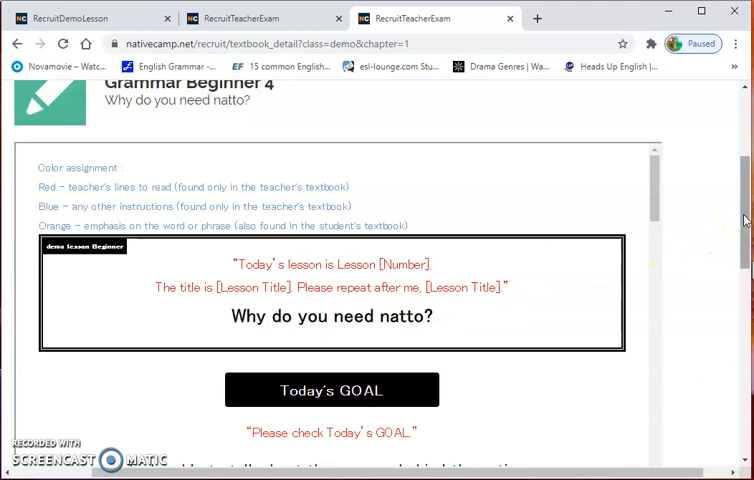
pyautogui.scroll(-3)
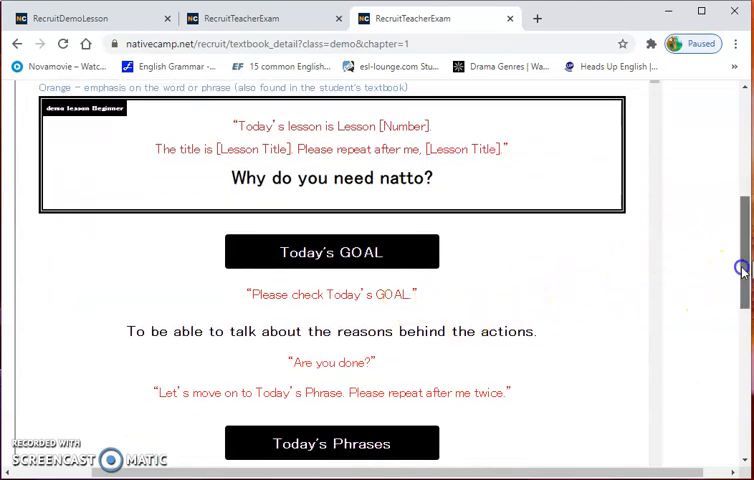
pyautogui.scroll(-3)
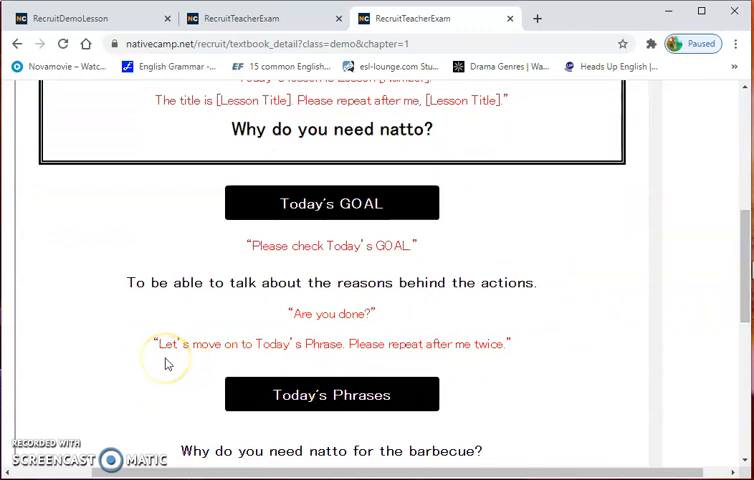
pyautogui.moveTo(500, 372)
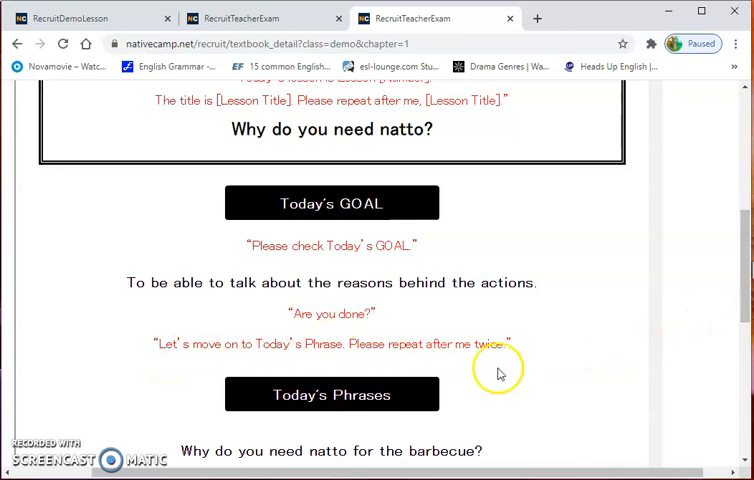
# Step: Scroll to the 'Why do you need natto for the barbecue?' phrase, its answer and page 1's end
pyautogui.scroll(-3)
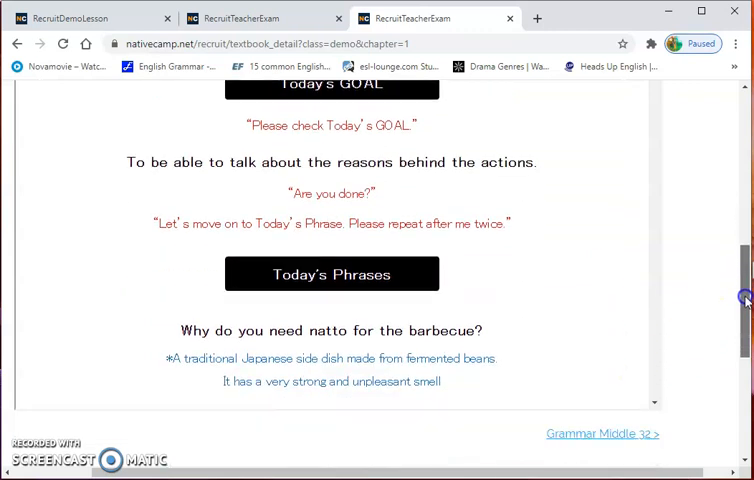
pyautogui.moveTo(616, 326)
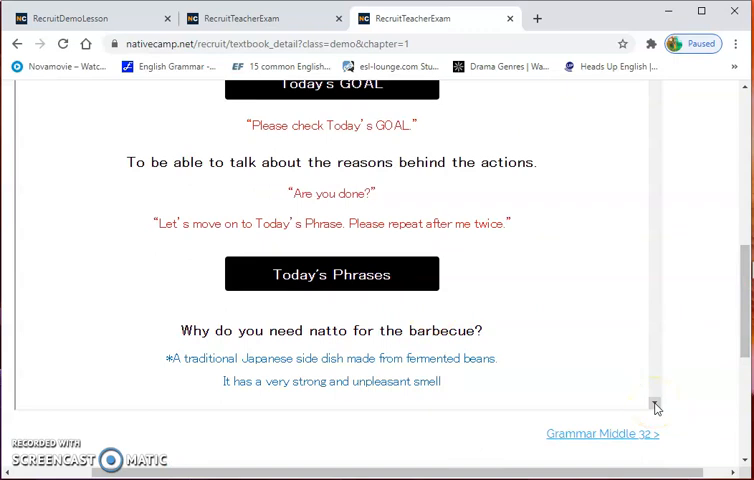
pyautogui.scroll(-3)
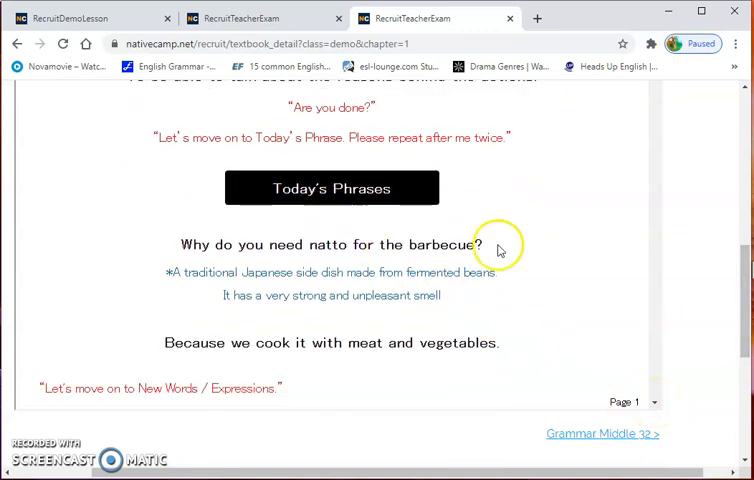
pyautogui.scroll(-3)
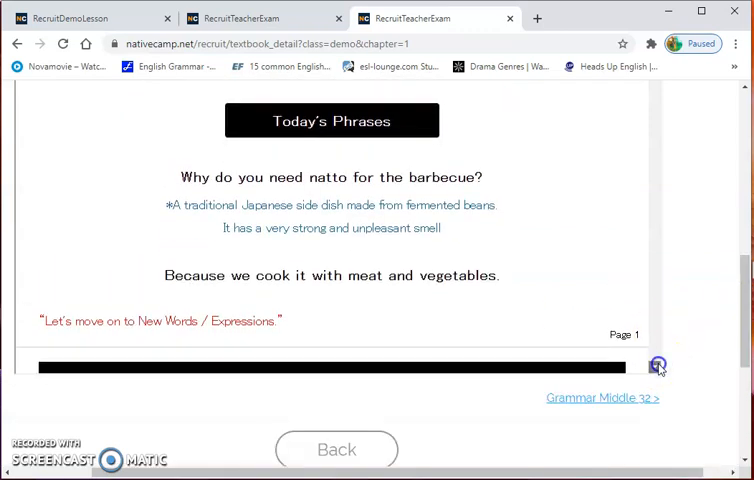
pyautogui.scroll(-3)
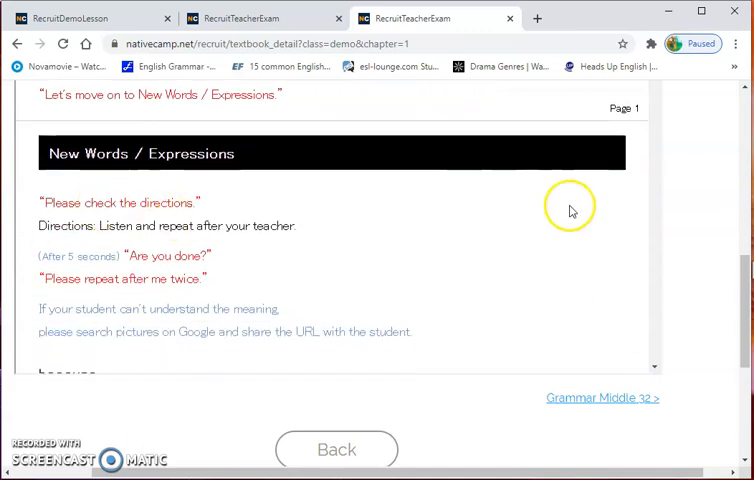
pyautogui.moveTo(100, 308)
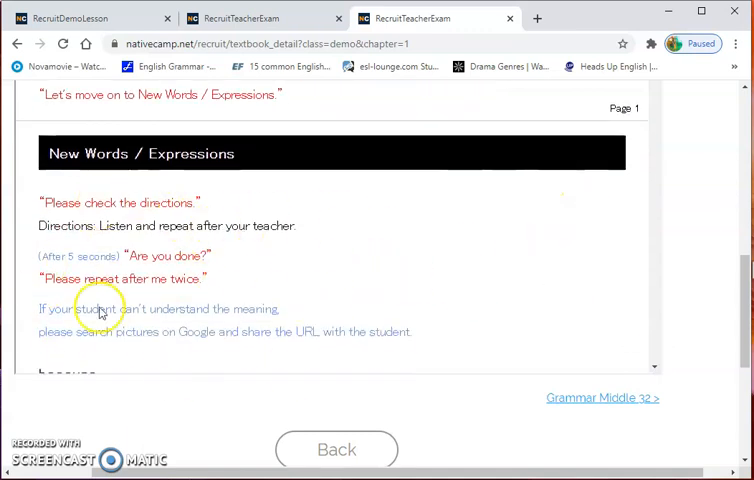
pyautogui.moveTo(380, 302)
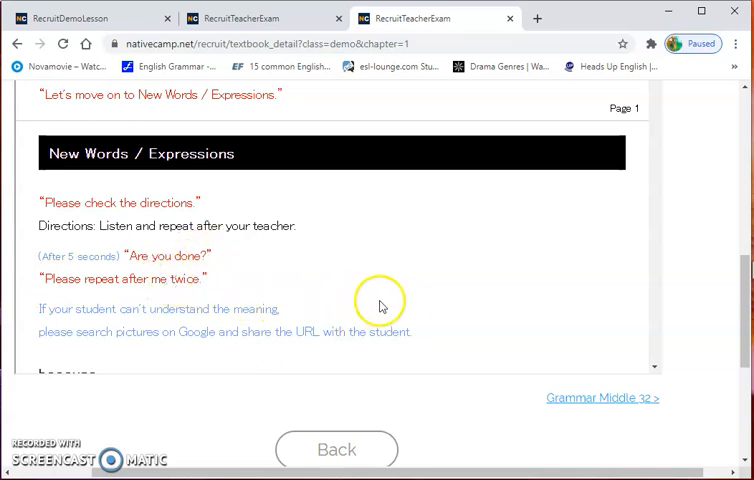
pyautogui.scroll(-3)
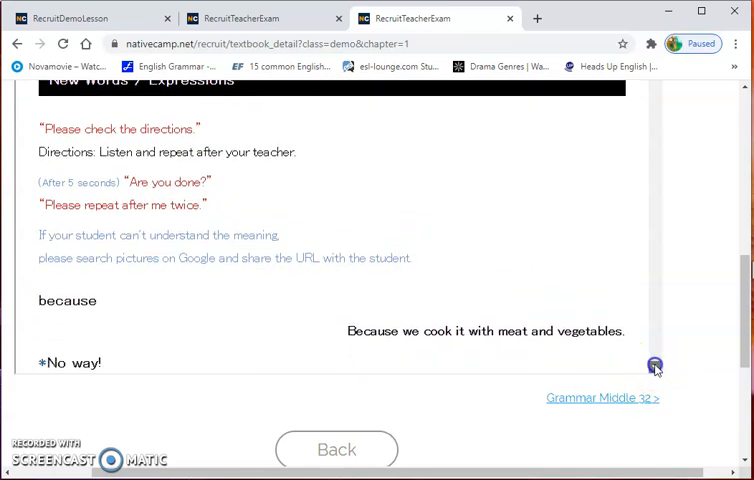
pyautogui.scroll(-3)
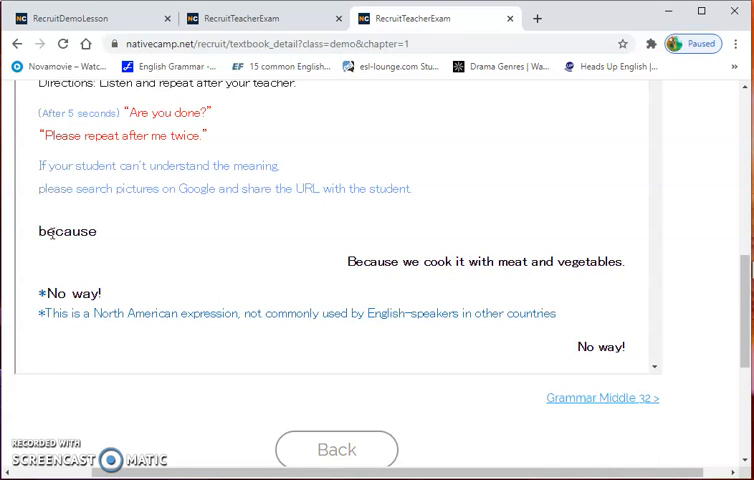
pyautogui.moveTo(266, 258)
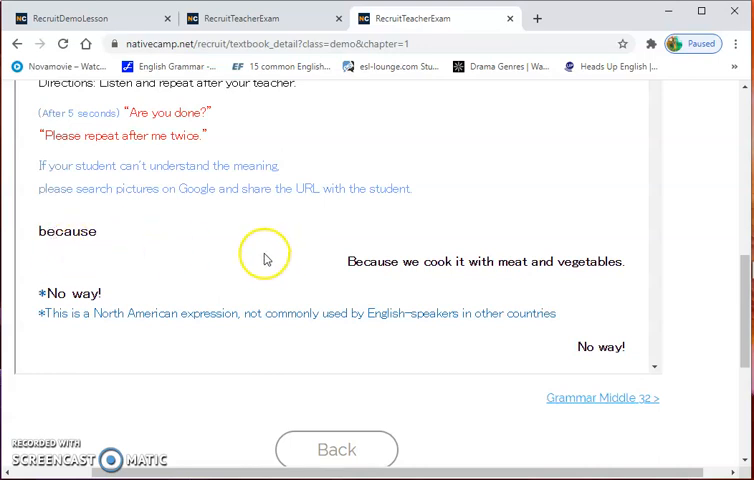
pyautogui.moveTo(264, 260)
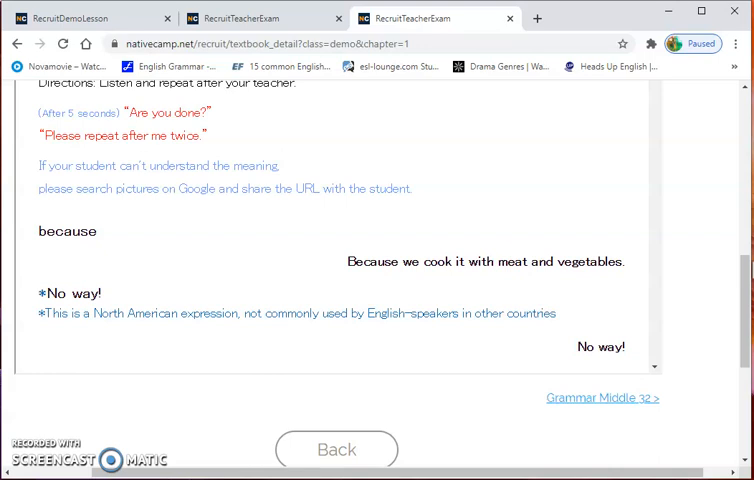
pyautogui.scroll(-3)
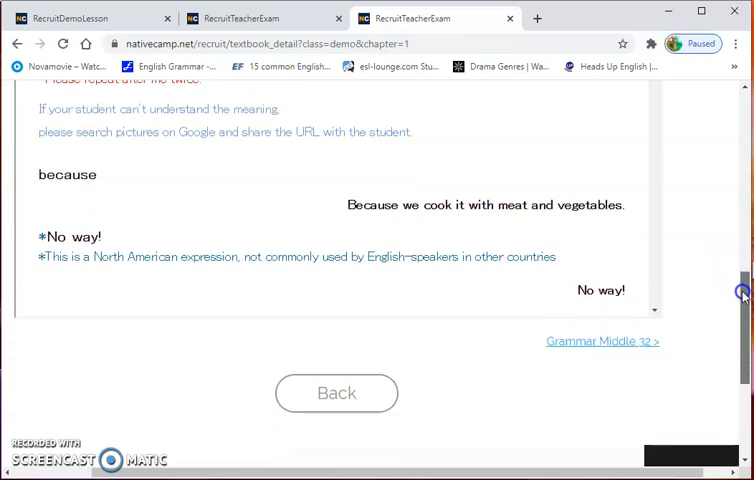
pyautogui.scroll(3)
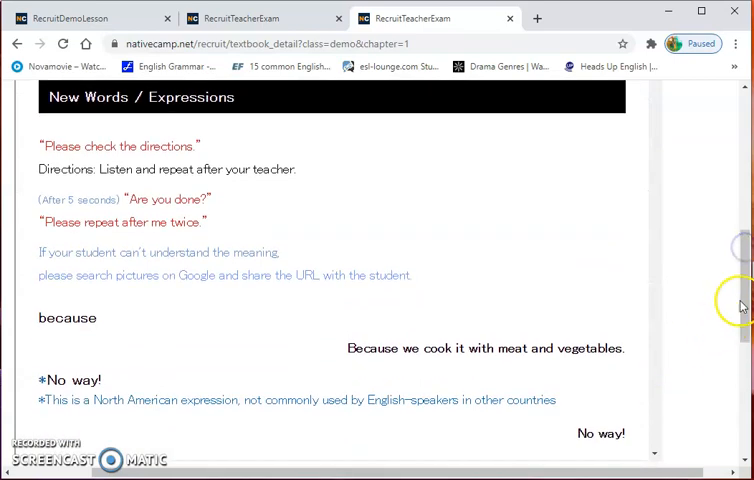
pyautogui.scroll(3)
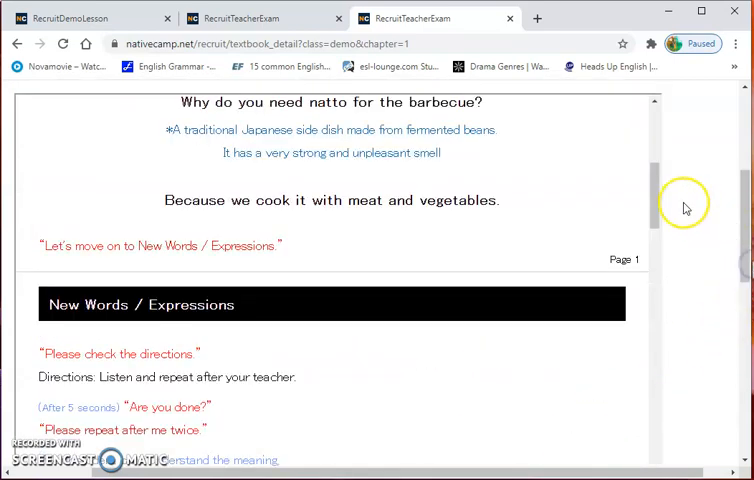
# Step: Scroll to the Short Conversation section and highlight its '1st' read-together instruction line
pyautogui.scroll(-3)
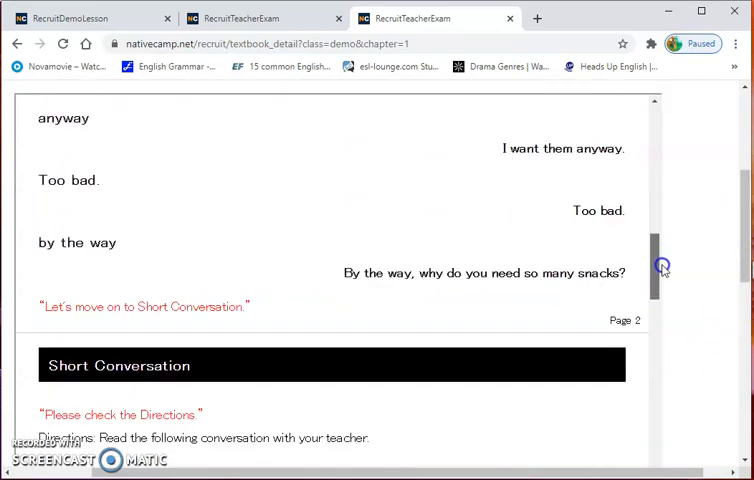
pyautogui.scroll(-3)
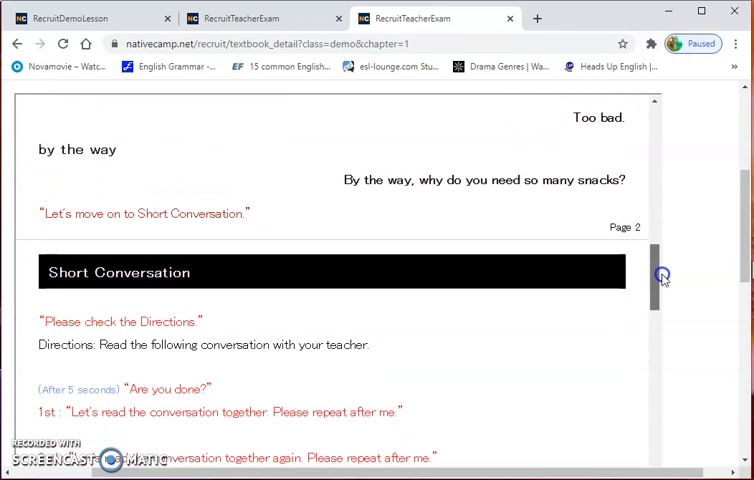
pyautogui.scroll(-3)
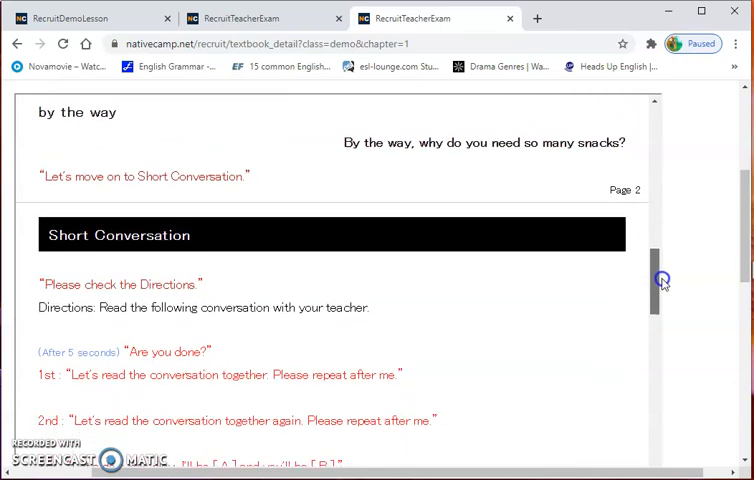
pyautogui.scroll(-3)
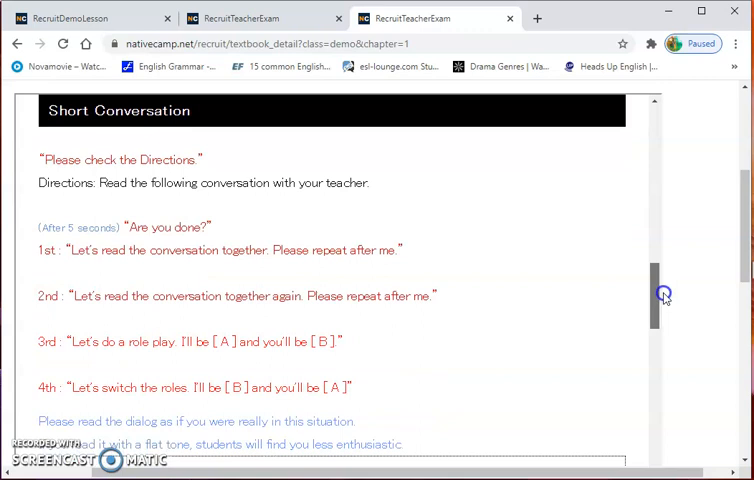
pyautogui.moveTo(44, 262)
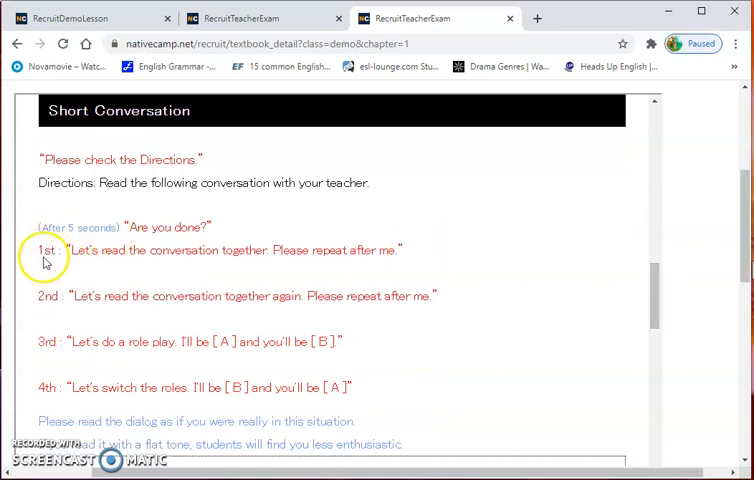
pyautogui.doubleClick(46, 250)
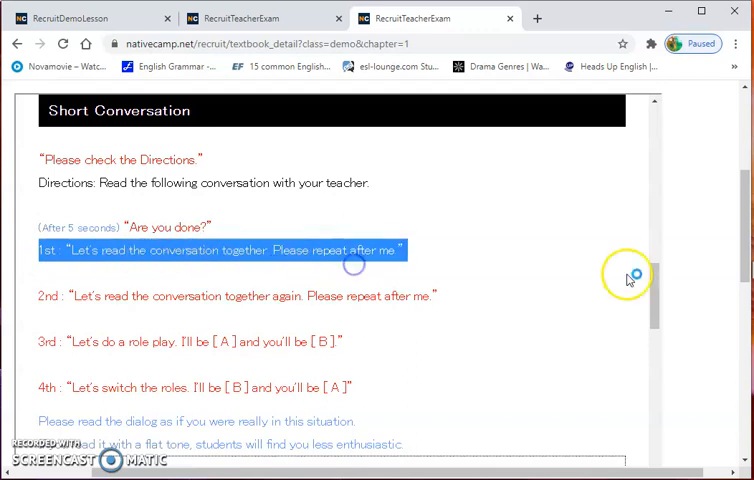
# Step: Scroll to the Question section with its directions and first natto questions and answers
pyautogui.scroll(-3)
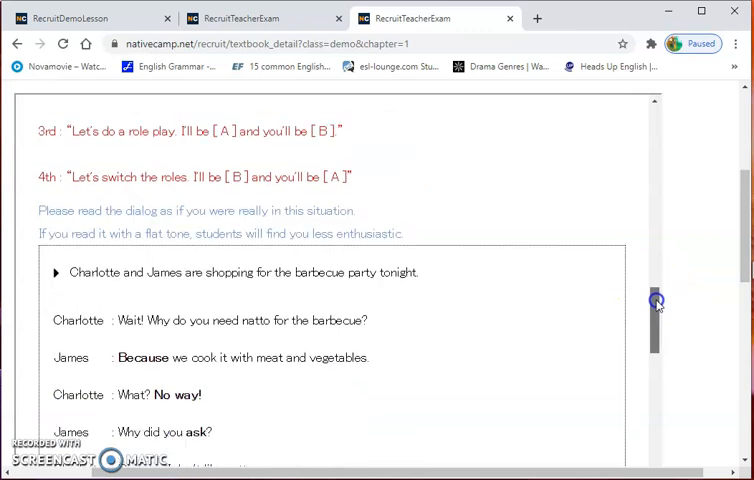
pyautogui.scroll(-3)
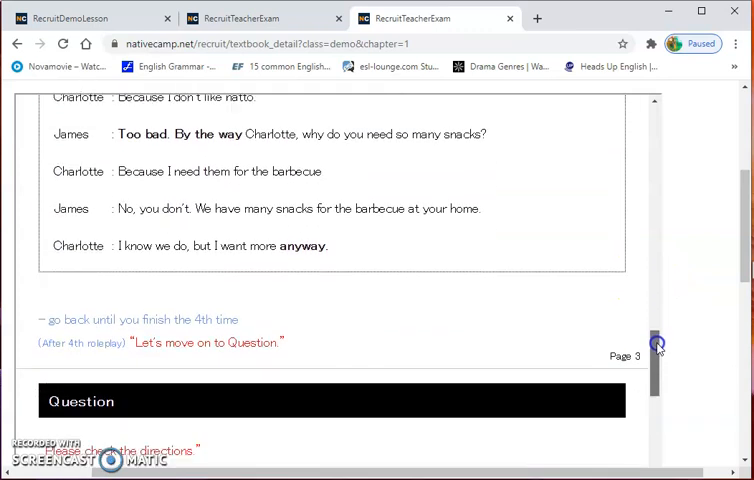
pyautogui.scroll(-3)
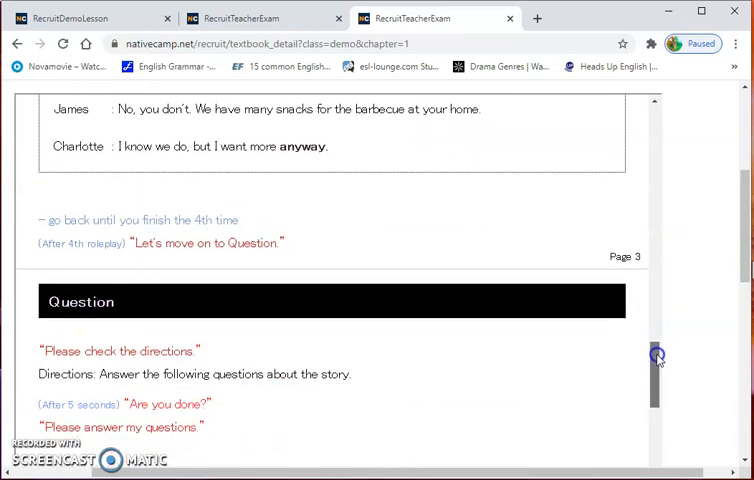
pyautogui.scroll(-3)
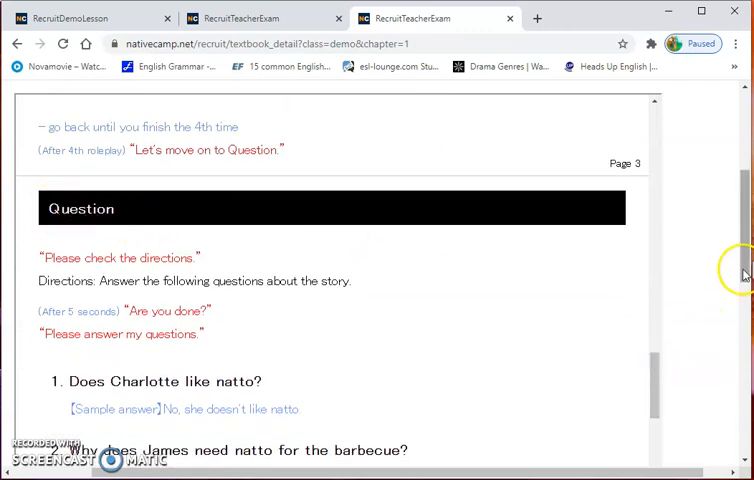
pyautogui.scroll(-3)
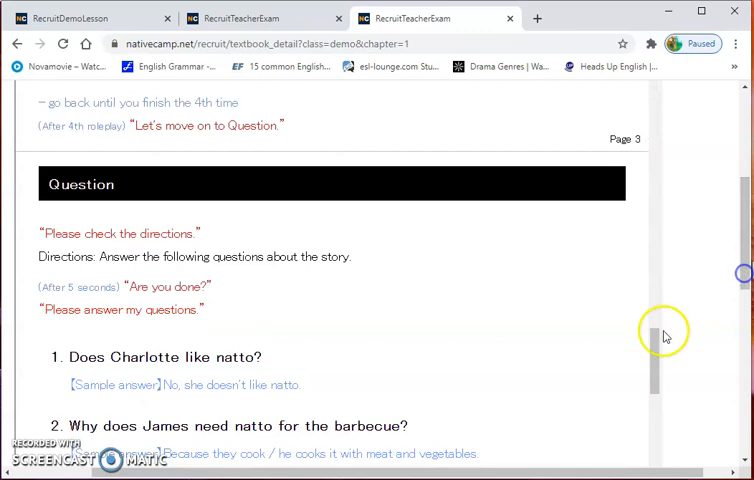
pyautogui.scroll(-3)
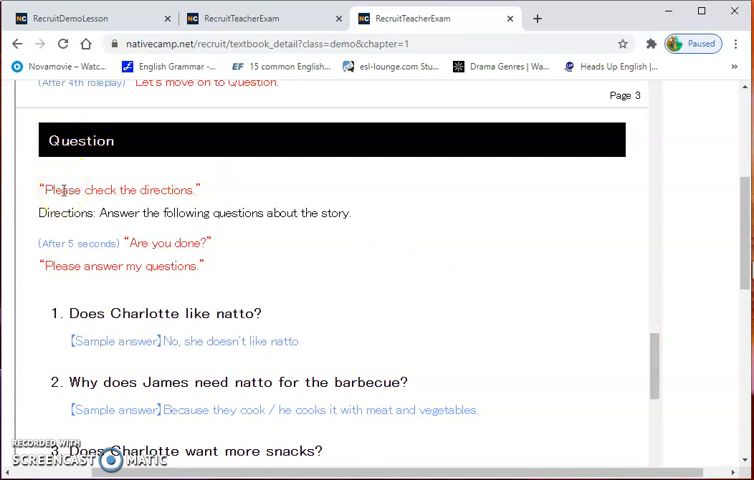
pyautogui.moveTo(224, 256)
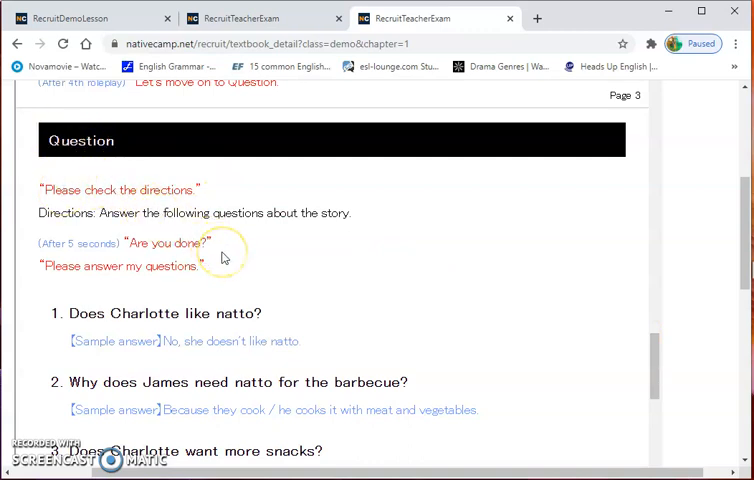
pyautogui.moveTo(420, 296)
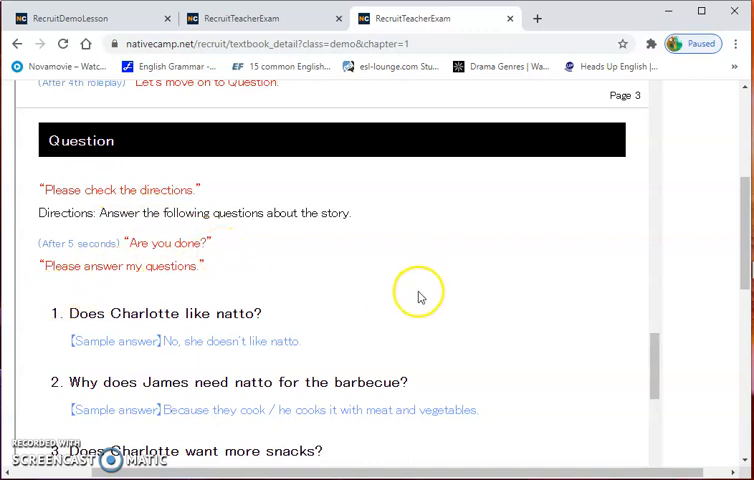
pyautogui.moveTo(92, 304)
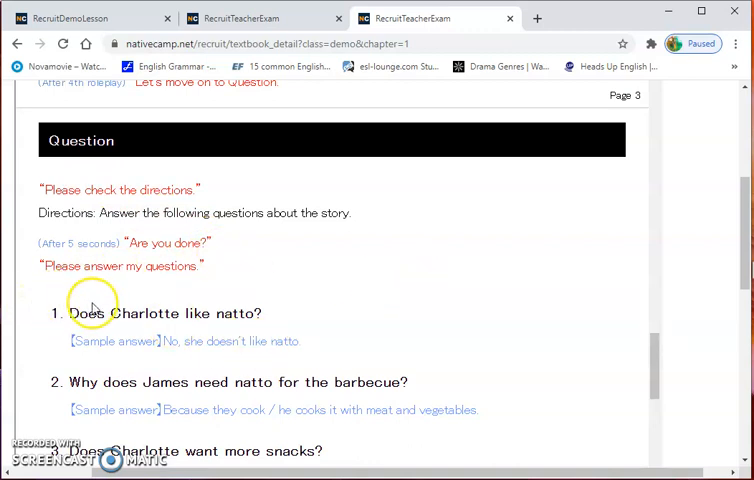
pyautogui.moveTo(284, 308)
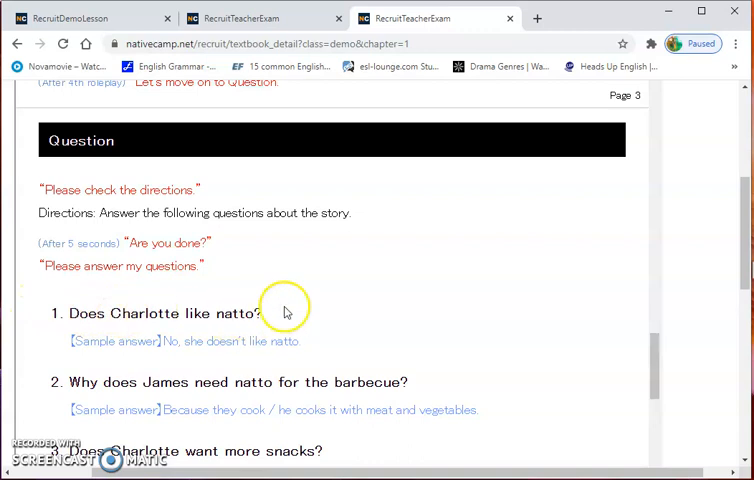
pyautogui.moveTo(344, 352)
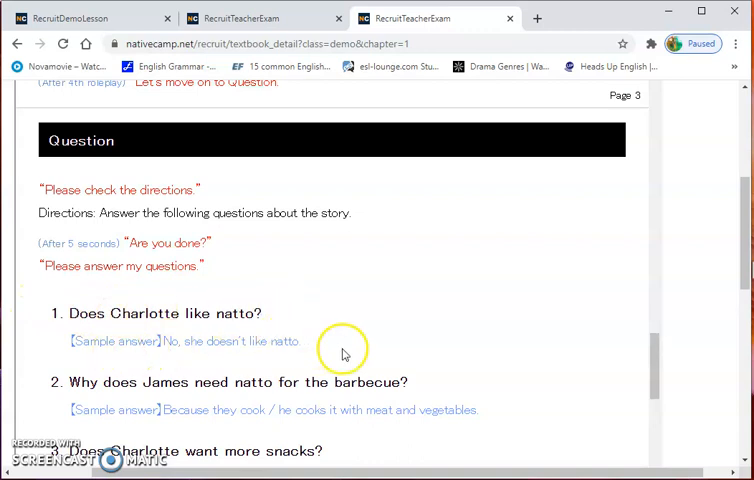
pyautogui.moveTo(352, 348)
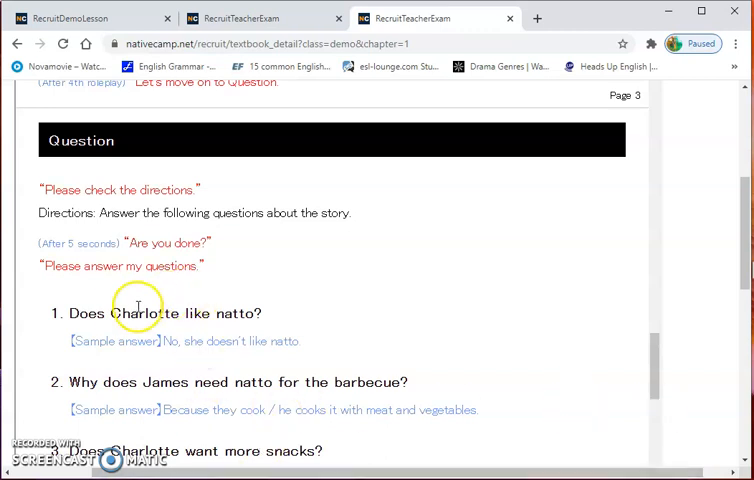
pyautogui.moveTo(200, 314)
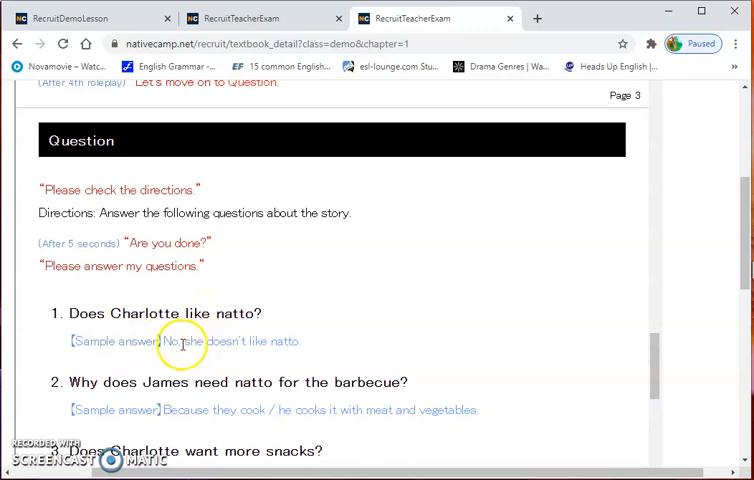
pyautogui.moveTo(476, 370)
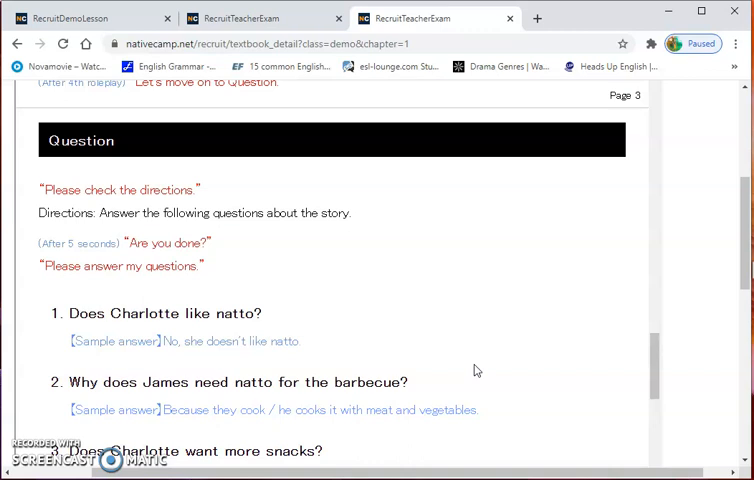
pyautogui.moveTo(398, 330)
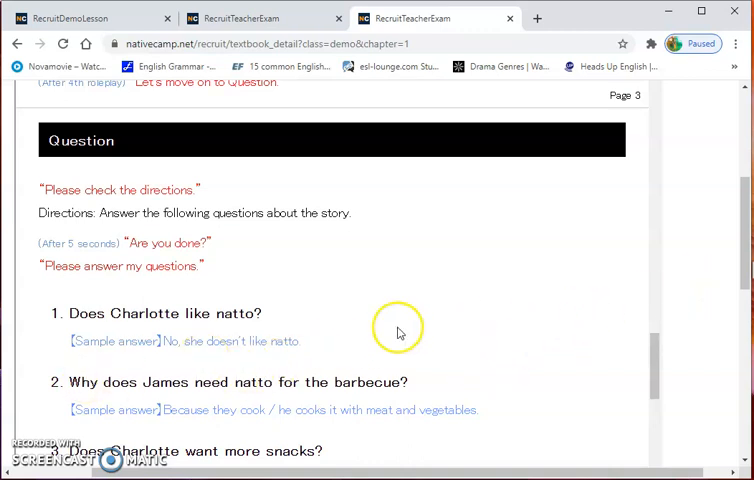
pyautogui.moveTo(398, 332)
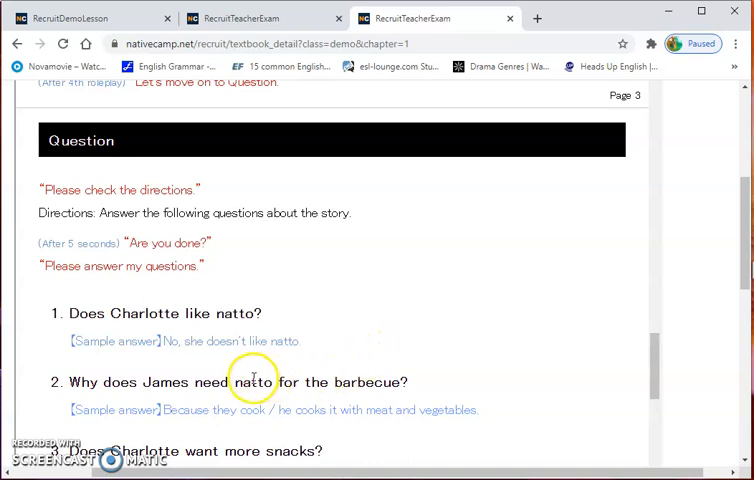
pyautogui.moveTo(624, 352)
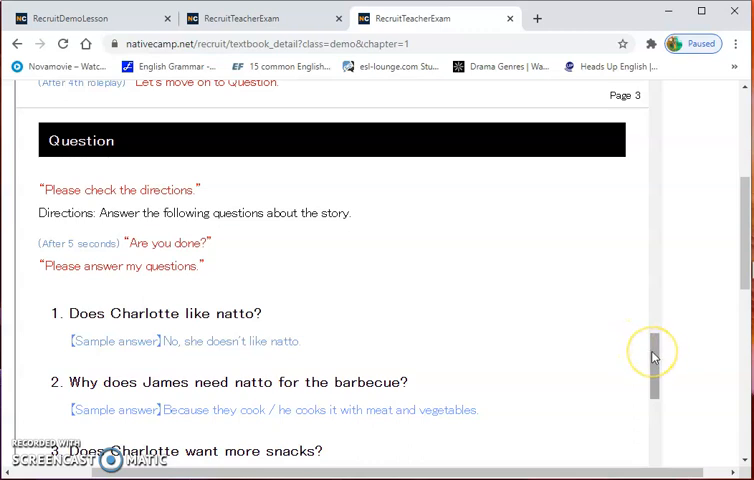
pyautogui.moveTo(652, 356)
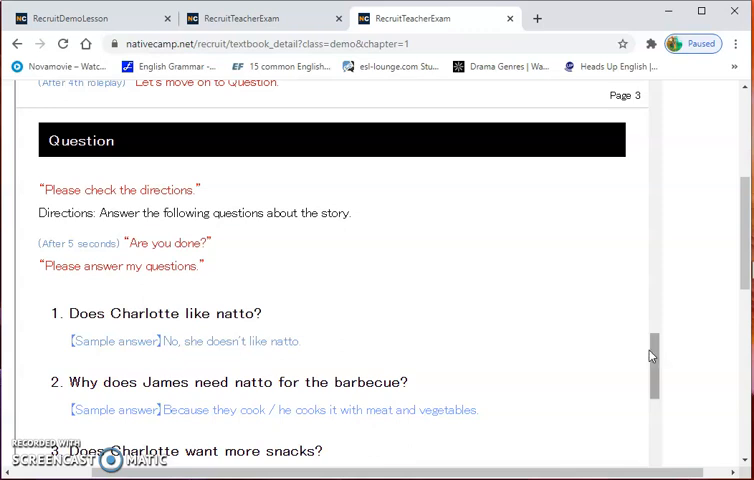
pyautogui.moveTo(32, 264); pyautogui.dragTo(480, 410)
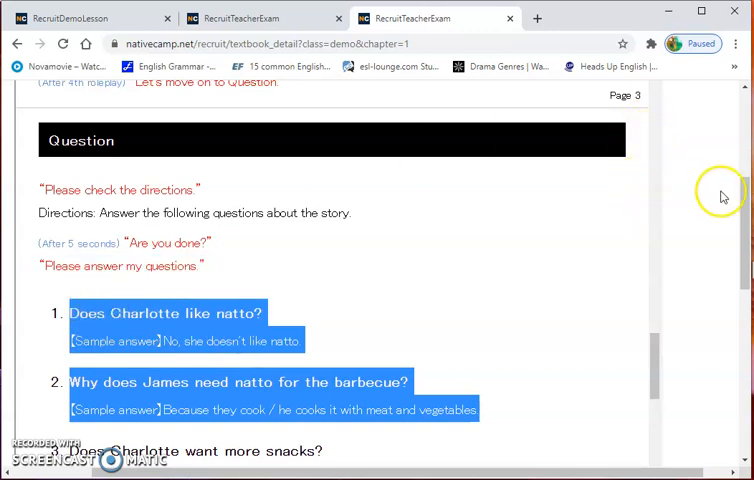
pyautogui.moveTo(744, 202)
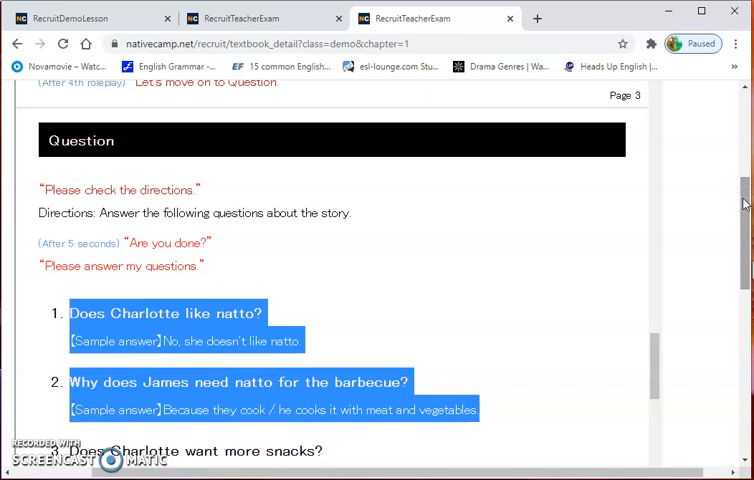
pyautogui.moveTo(744, 196)
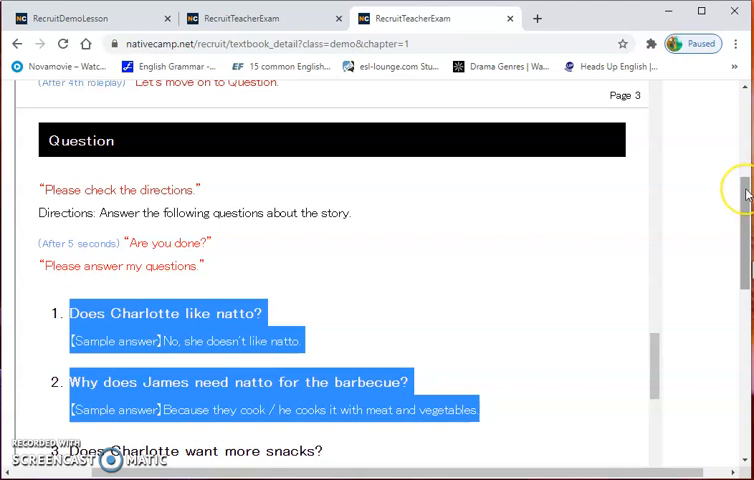
pyautogui.moveTo(584, 244)
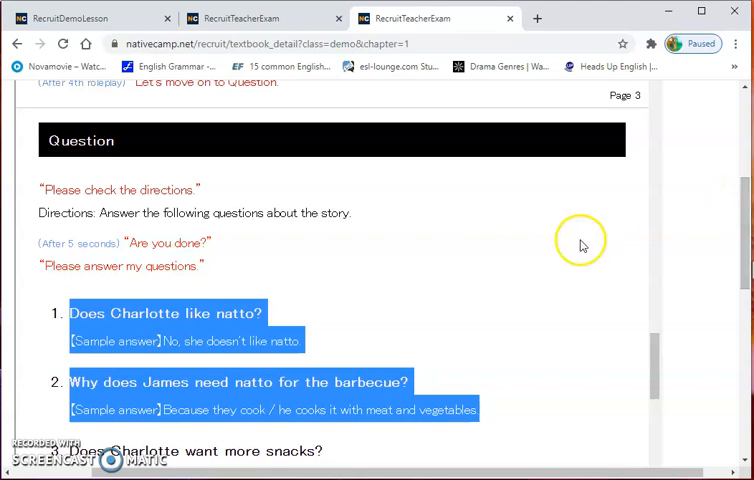
pyautogui.moveTo(292, 370)
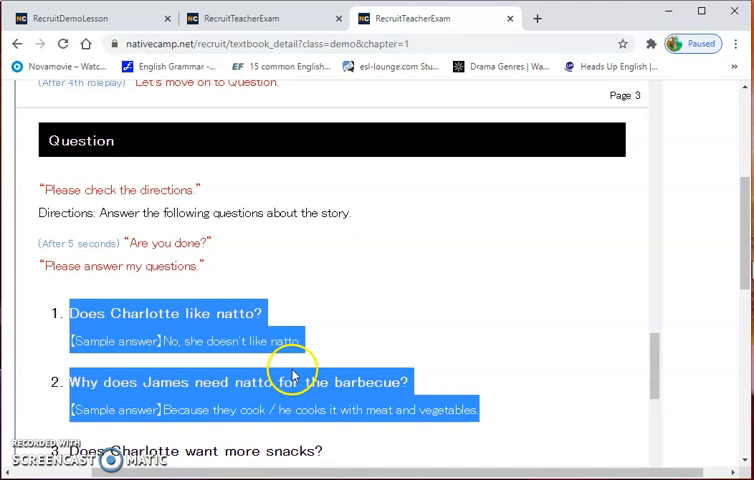